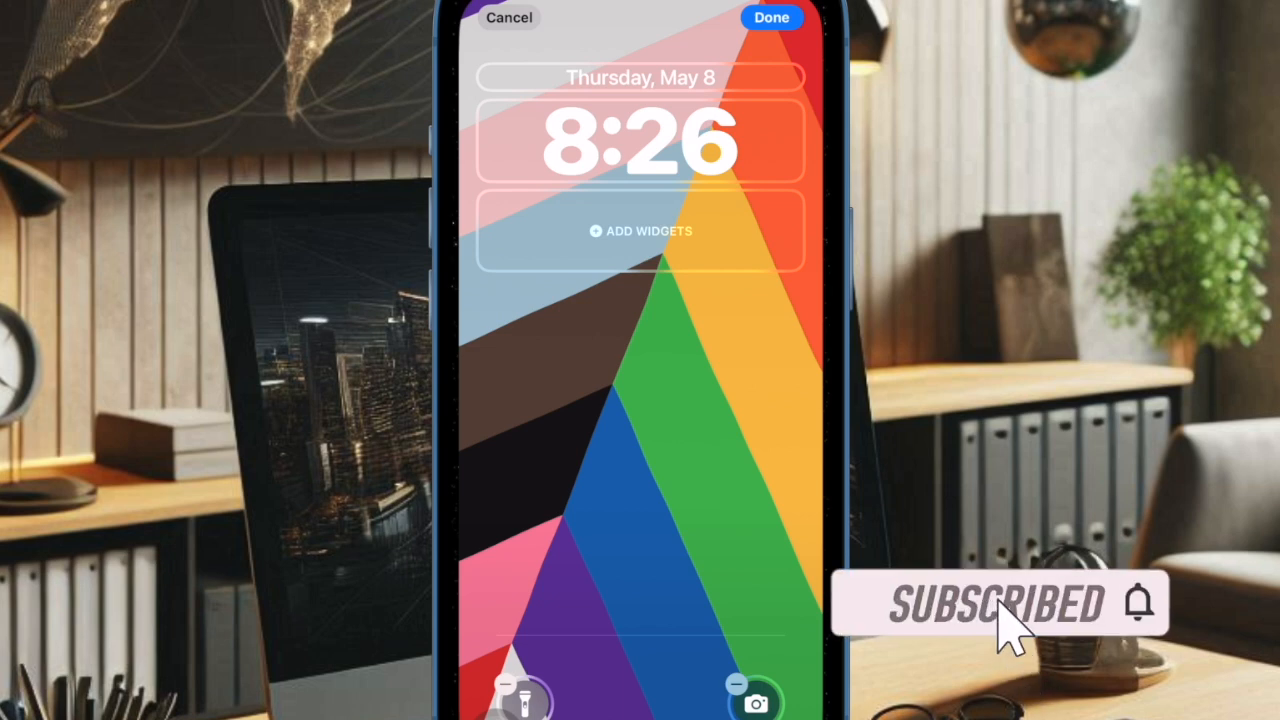
Add world clock, Apple Watch battery and Fitness activity ring widgets below the time.
click(640, 231)
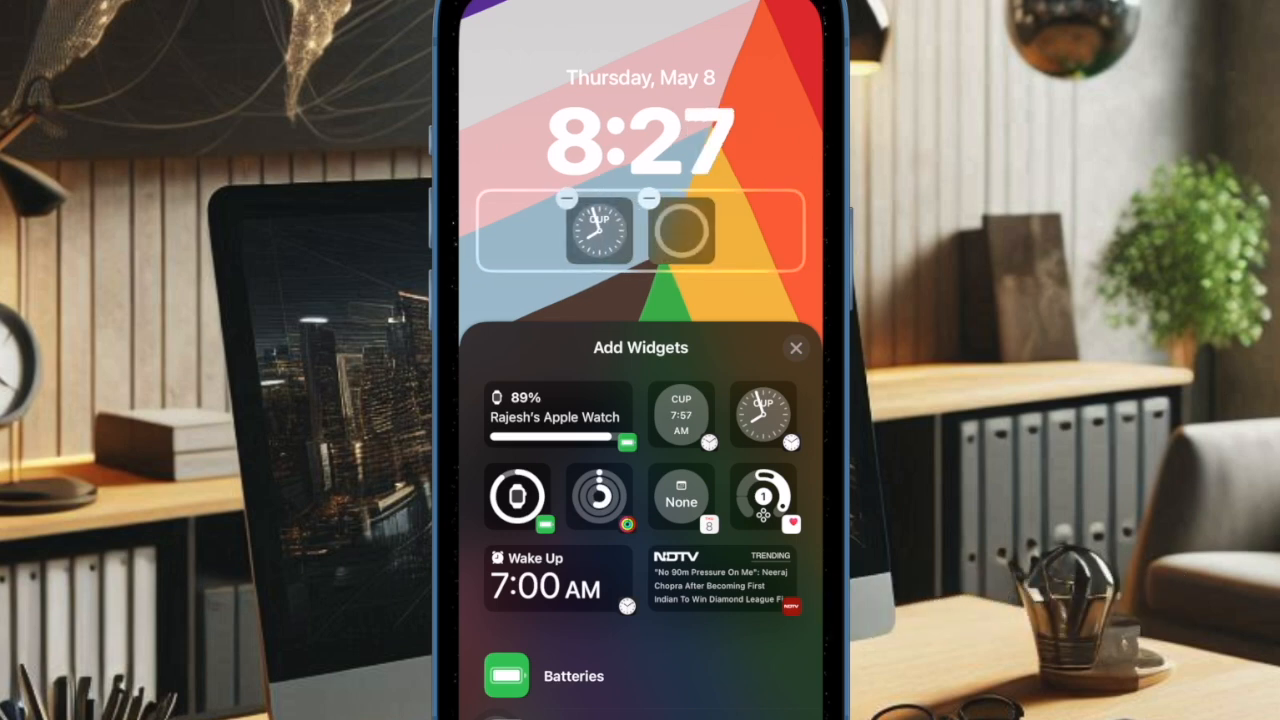
click(518, 497)
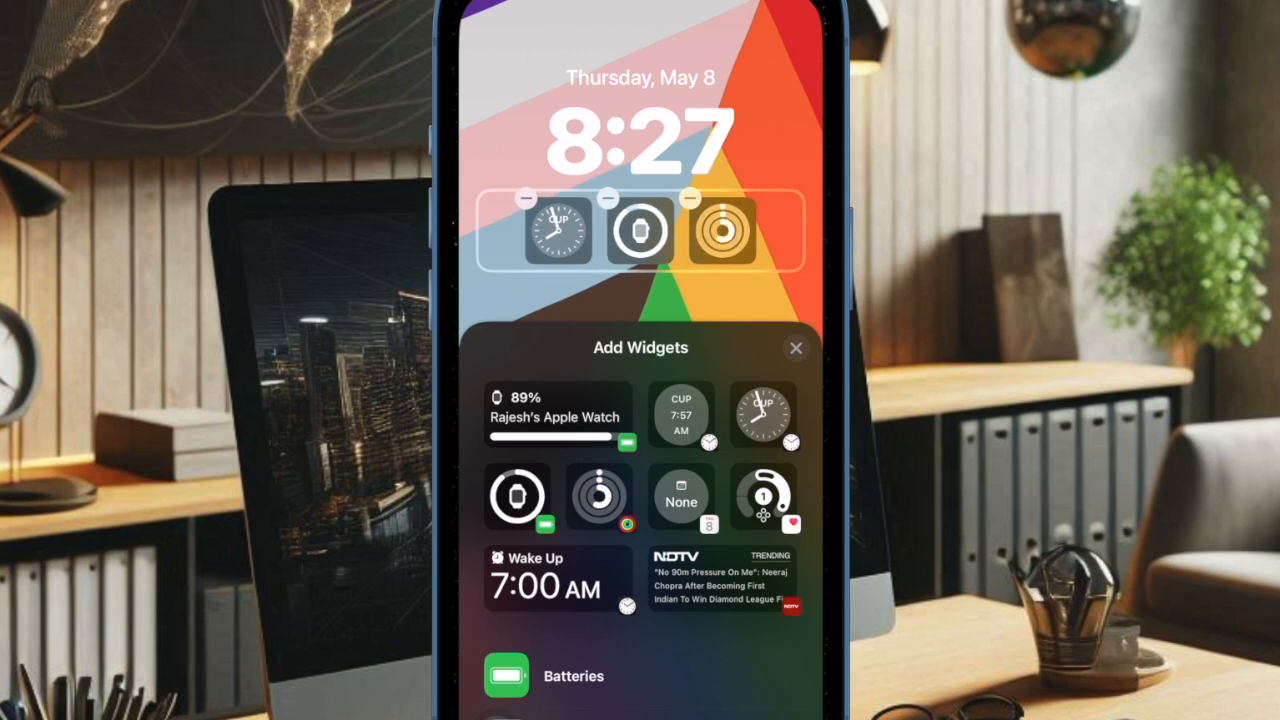
scroll(down, 3)
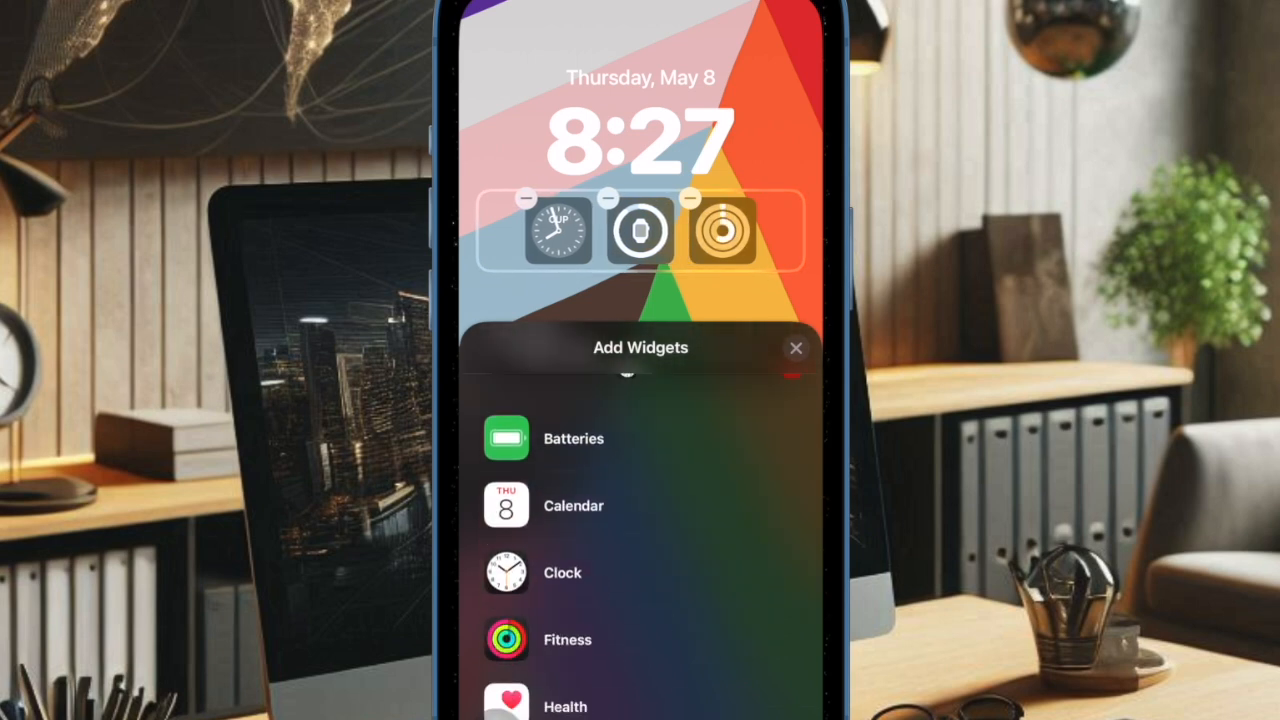
scroll(down, 3)
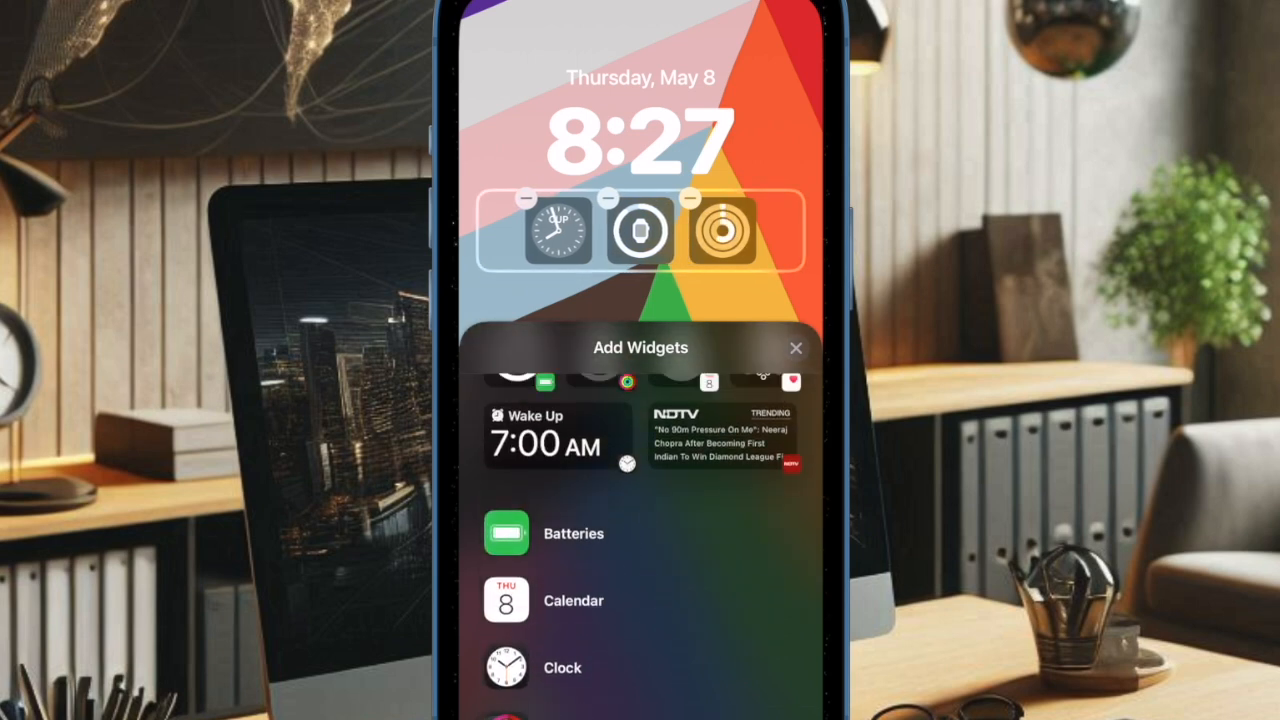
scroll(up, 3)
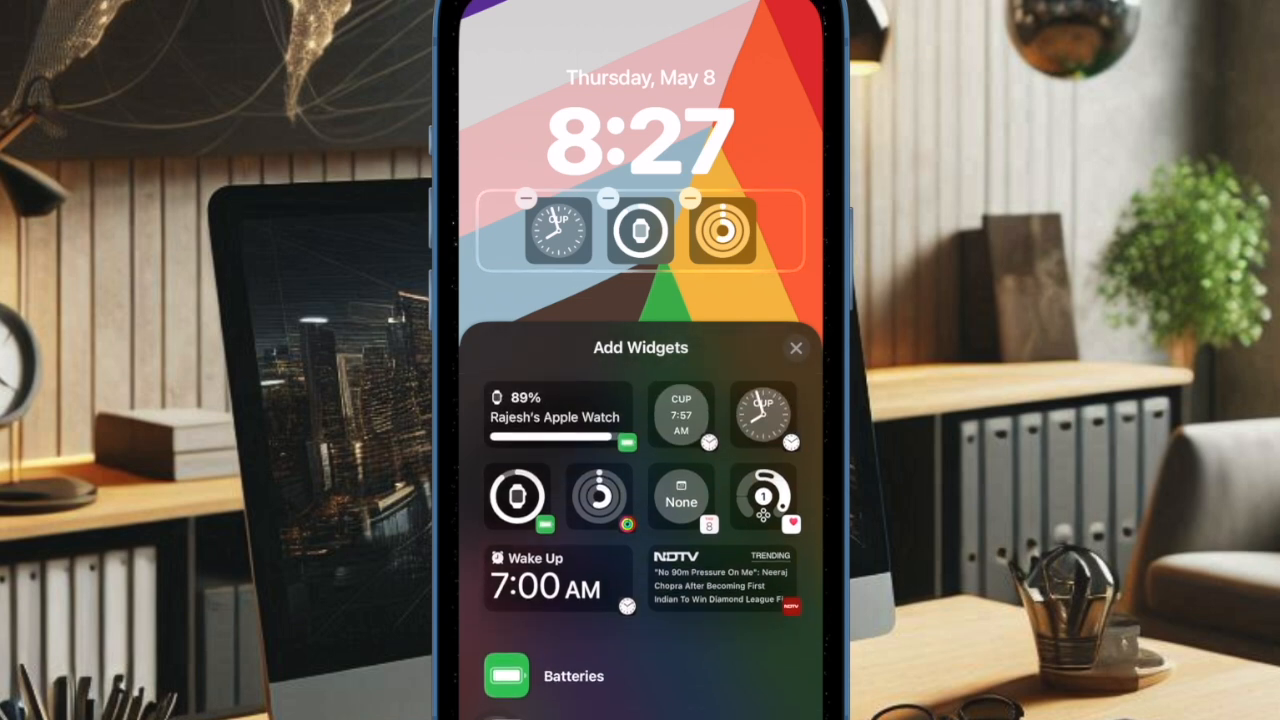
click(797, 348)
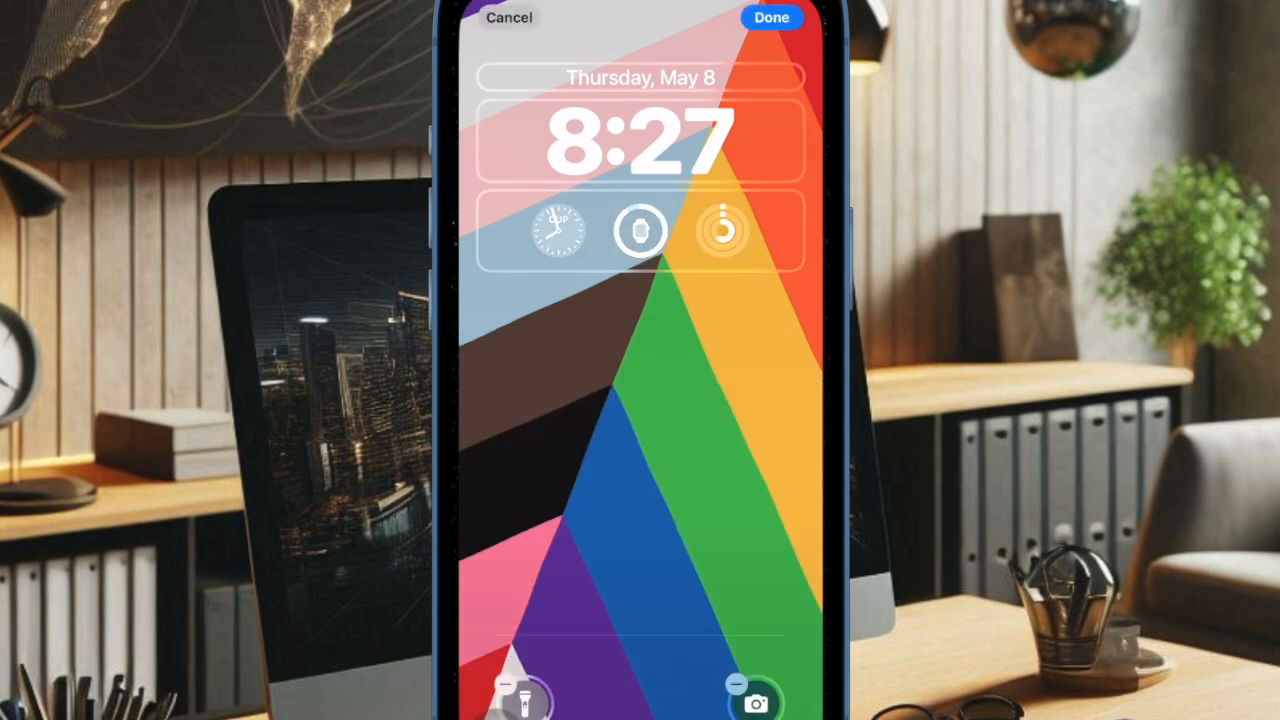
Put the Clock widget showing the next 7:00 AM alarm on the date line.
click(640, 230)
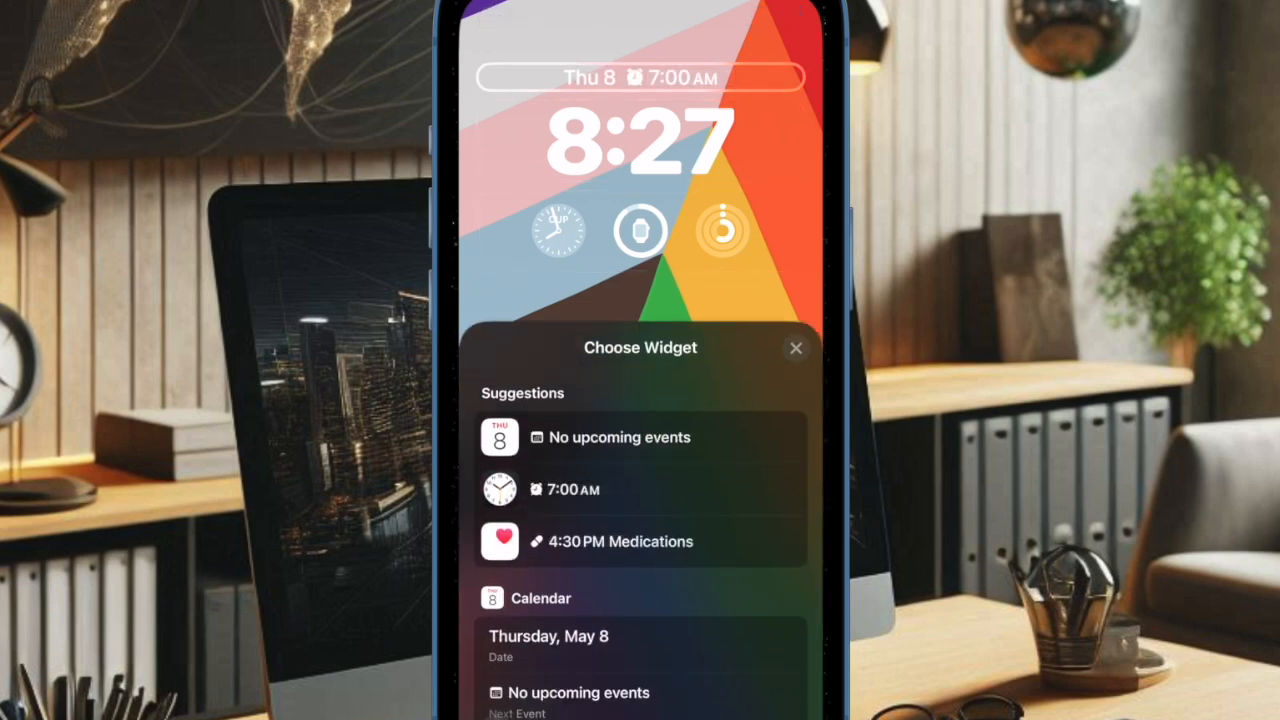
click(796, 347)
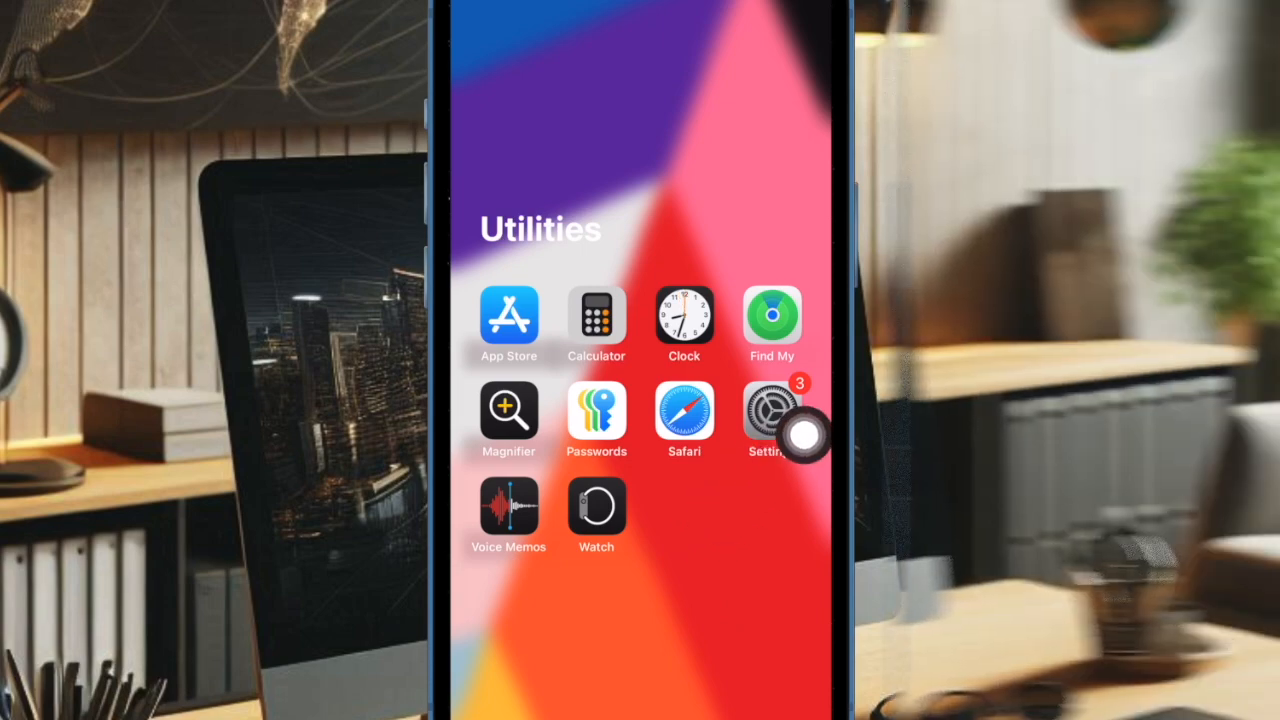
Go to Settings > Wallpaper > Add New Wallpaper to browse the Pride wallpapers.
click(771, 415)
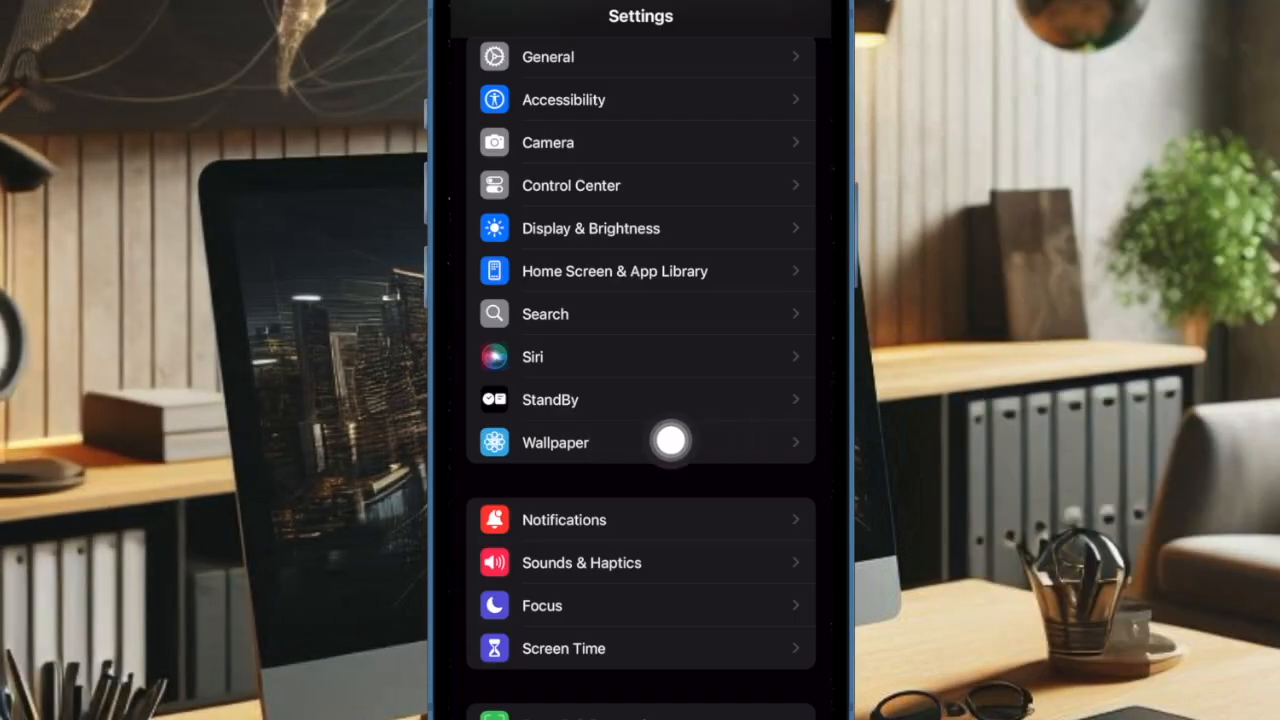
click(555, 442)
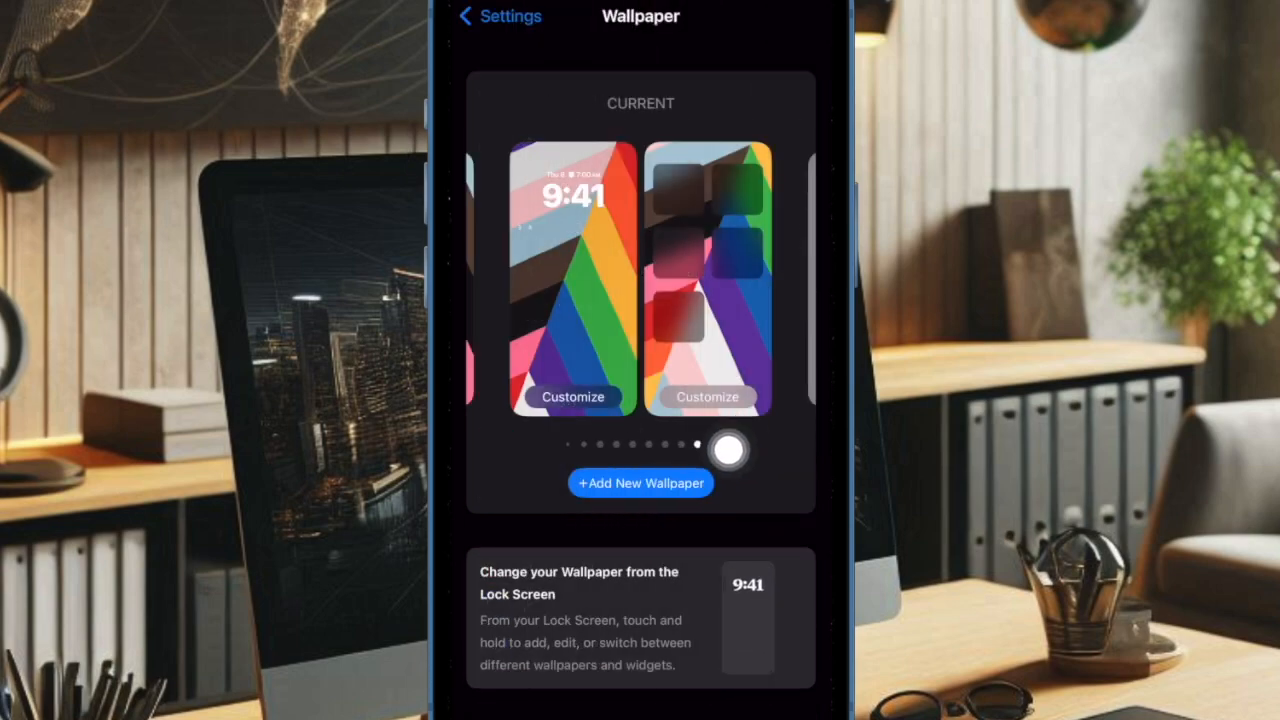
click(641, 483)
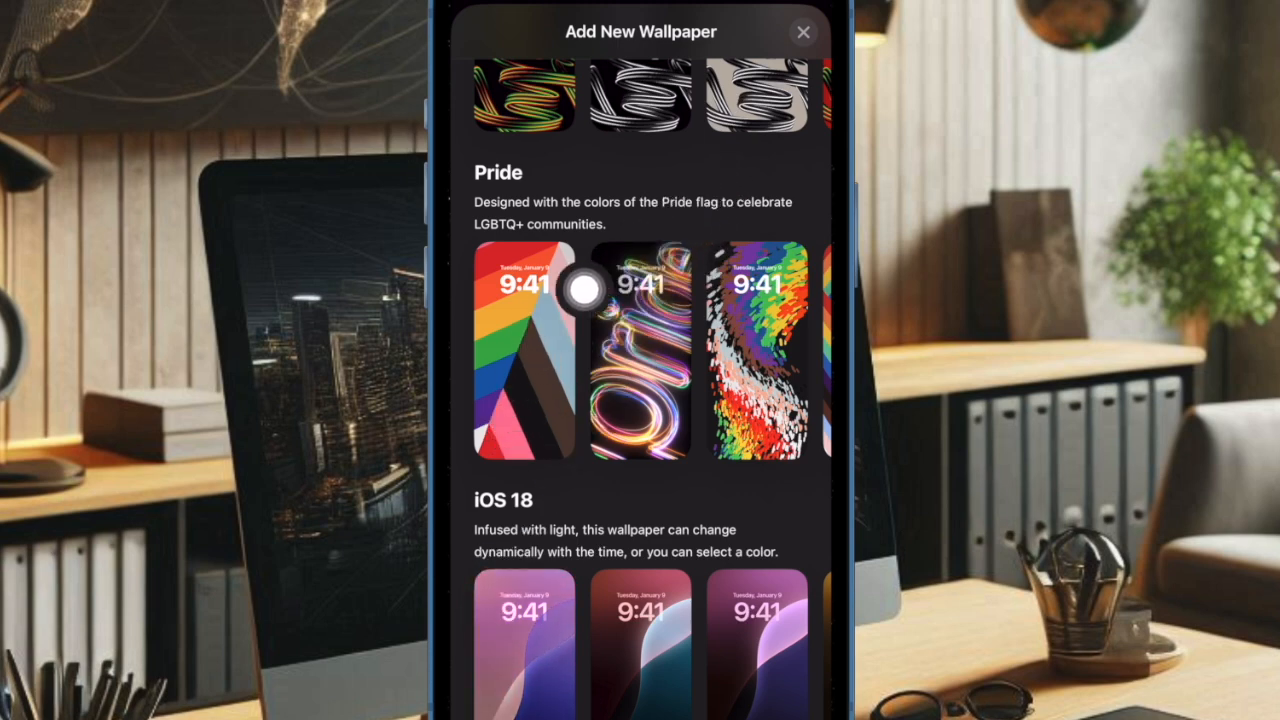
mouse_move(563, 295)
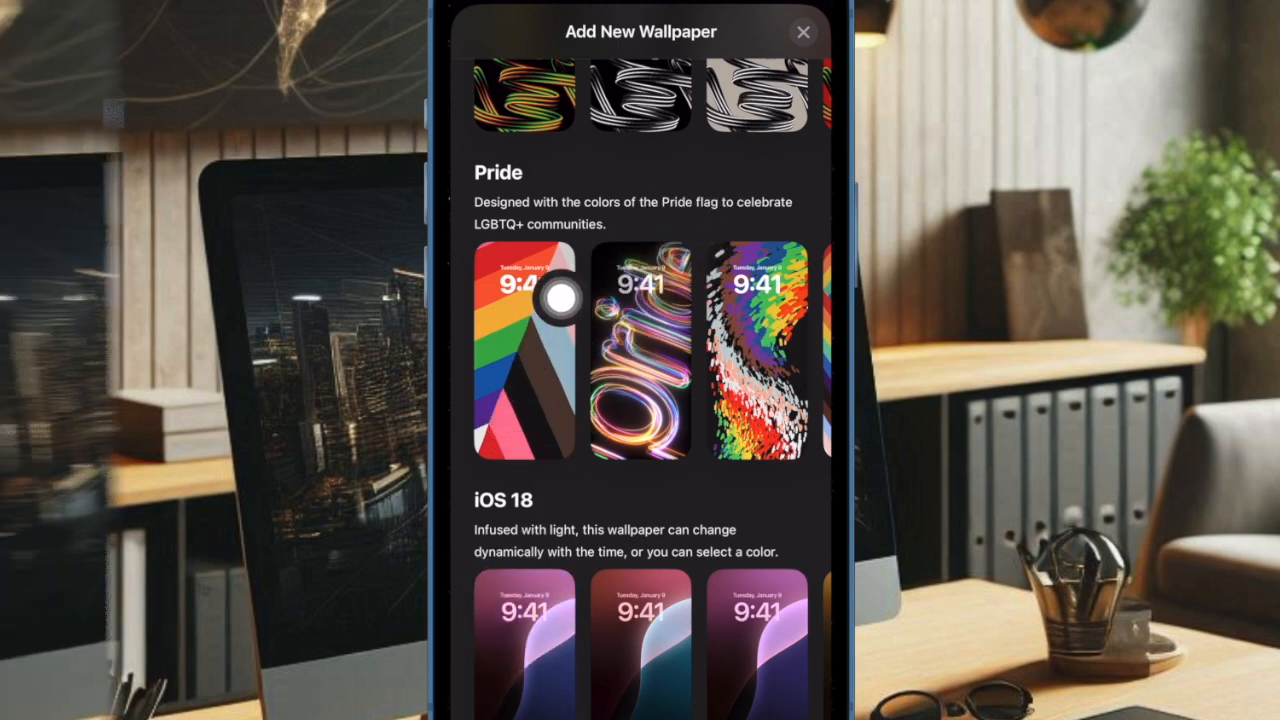
Choose the rainbow Pride flag wallpaper and set up its widgets and date-line alarm.
click(523, 350)
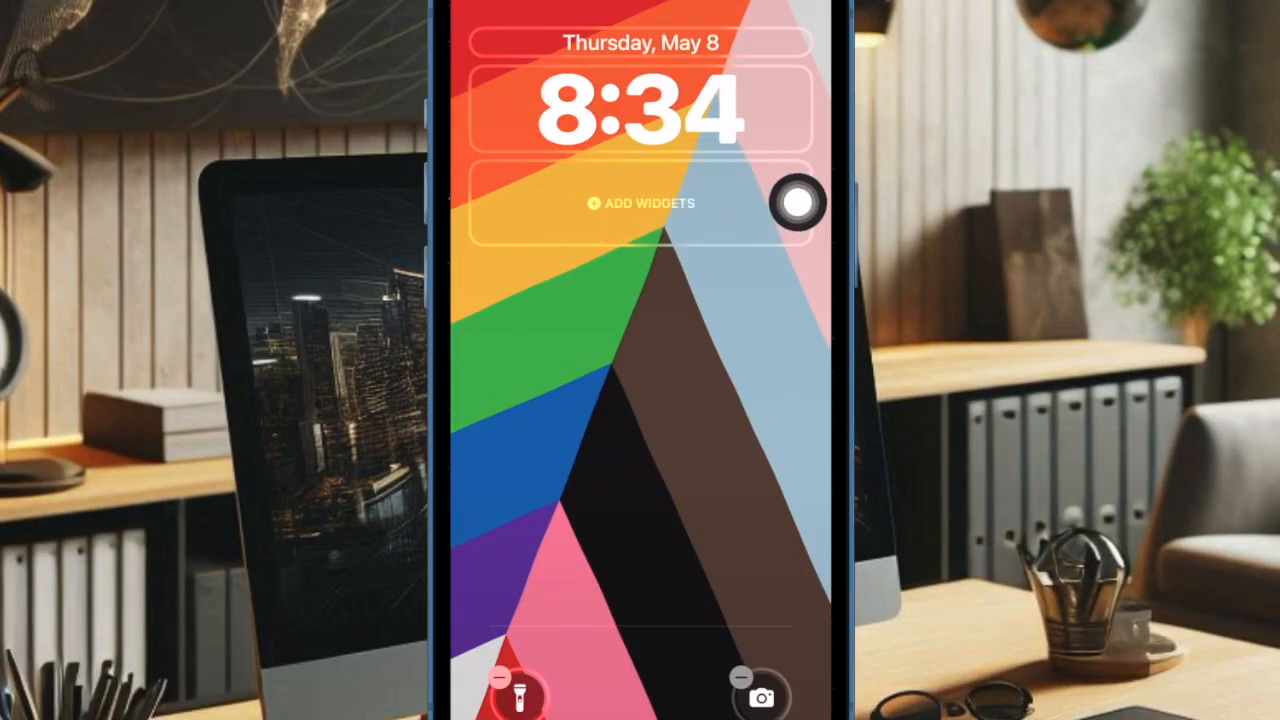
click(641, 203)
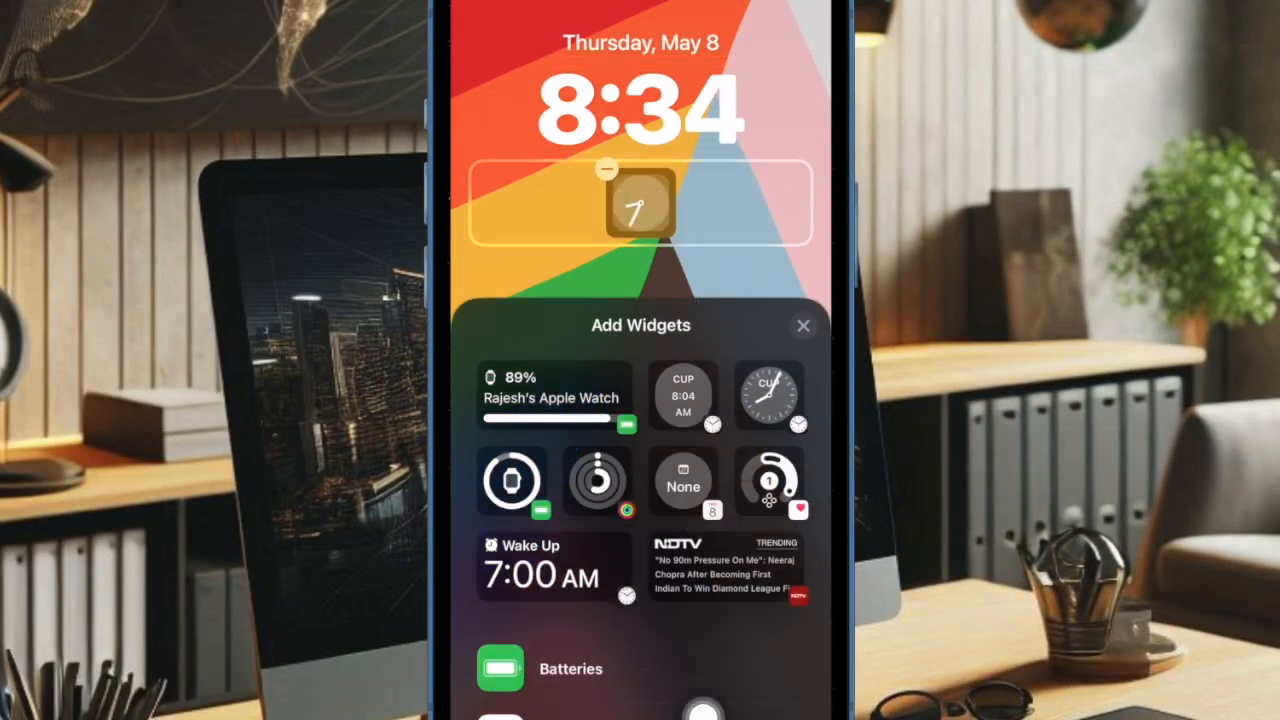
click(803, 325)
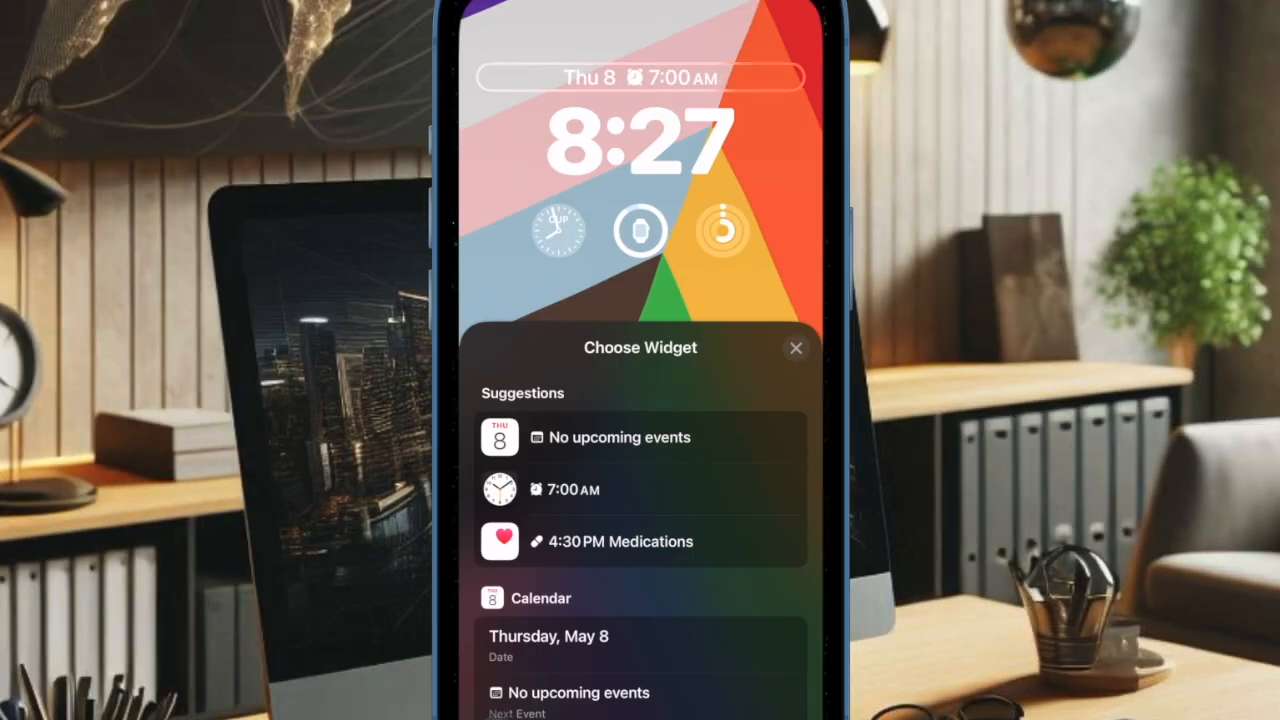
click(796, 348)
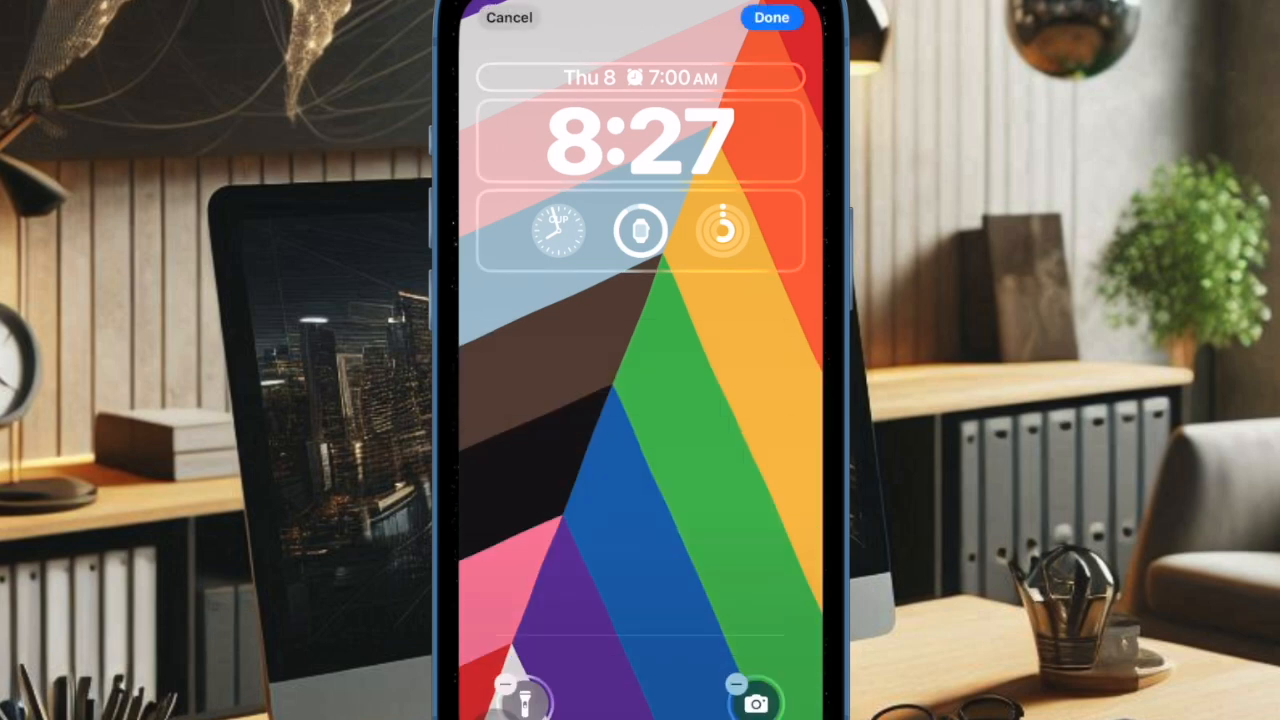